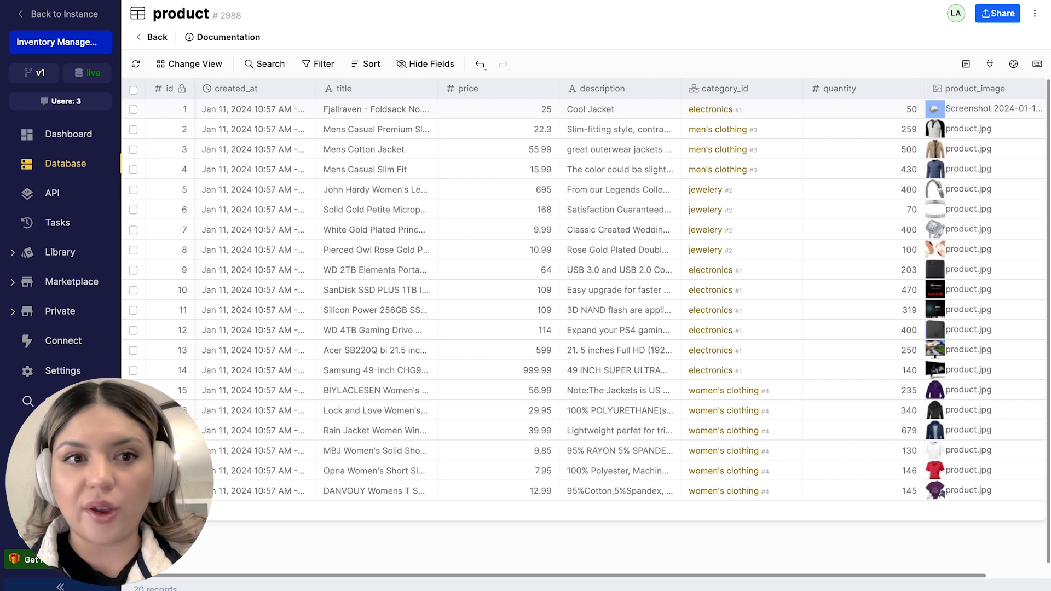
- Review the product table's price and category values before editing the endpoint
left_click(737, 109)
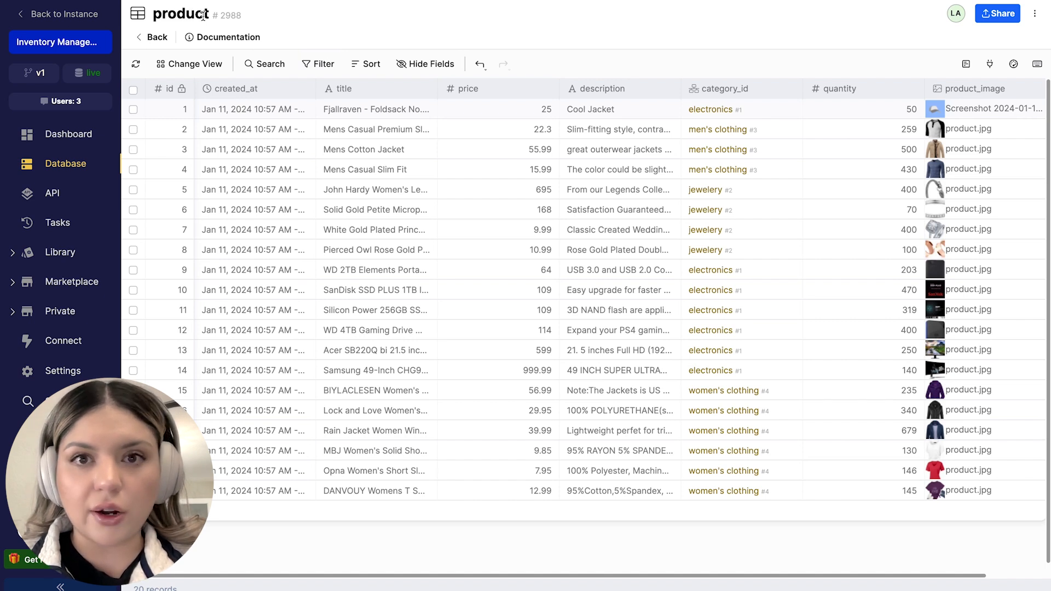
left_click(499, 109)
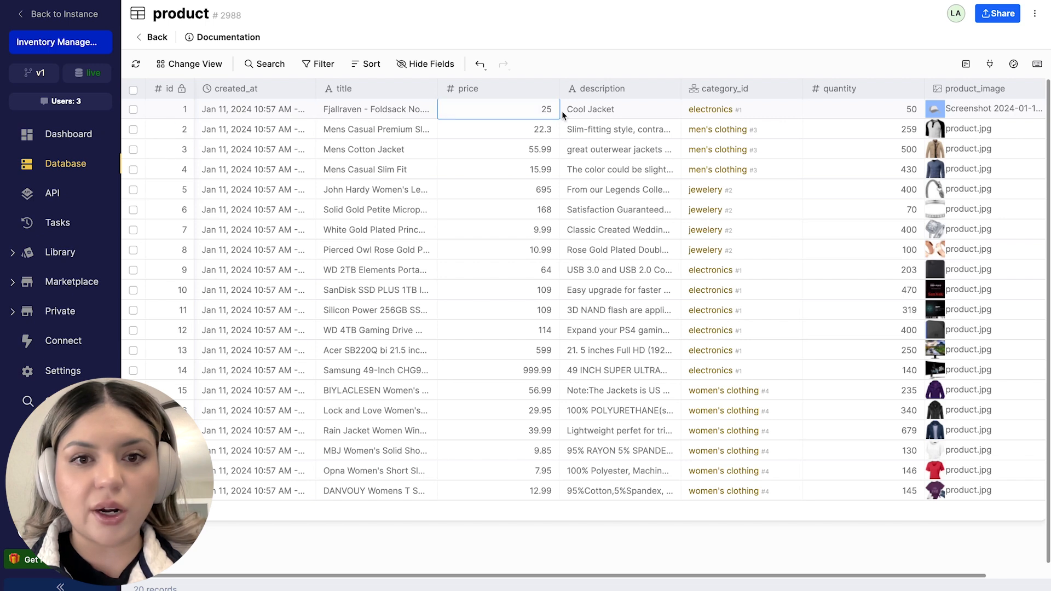
left_click(741, 108)
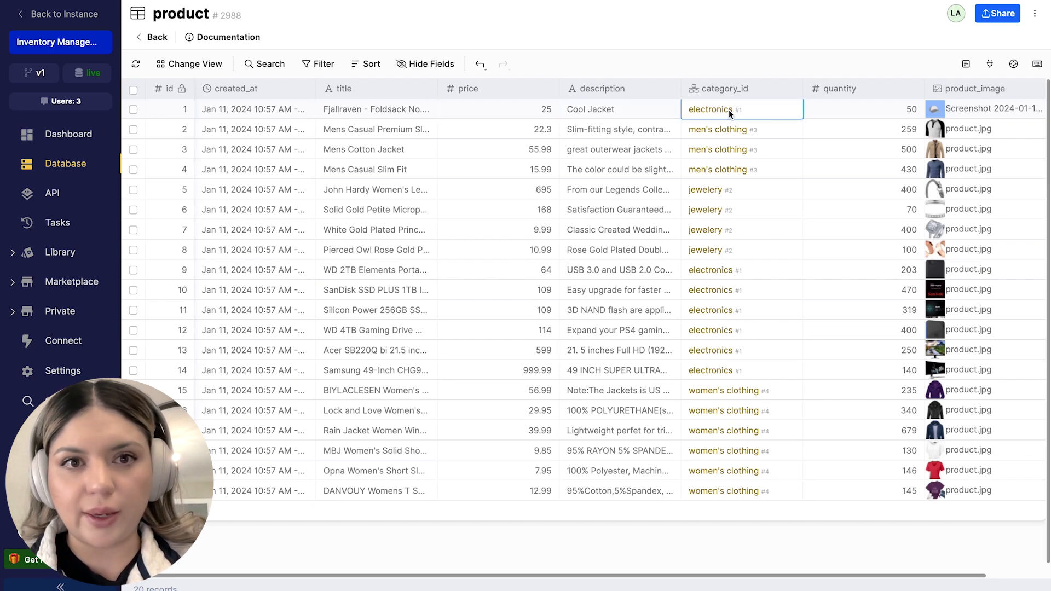
left_click(720, 42)
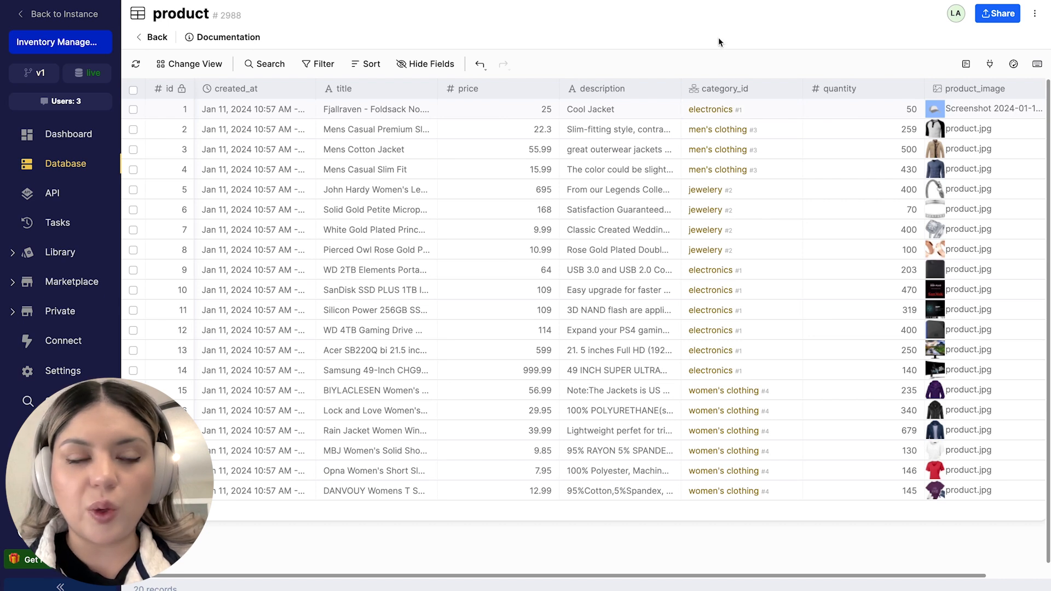
mouse_move(237, 516)
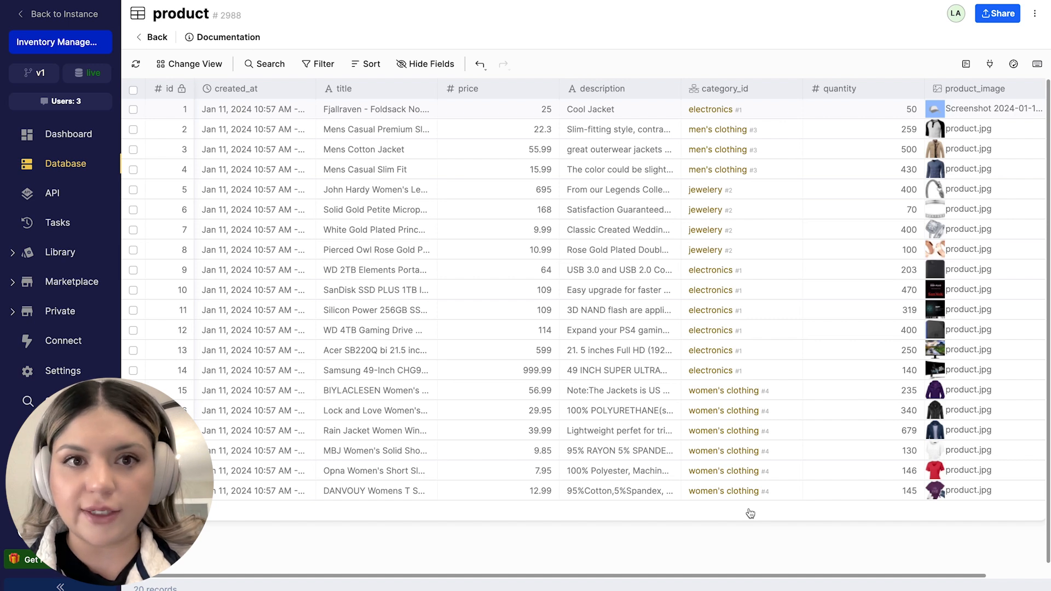
left_click(737, 471)
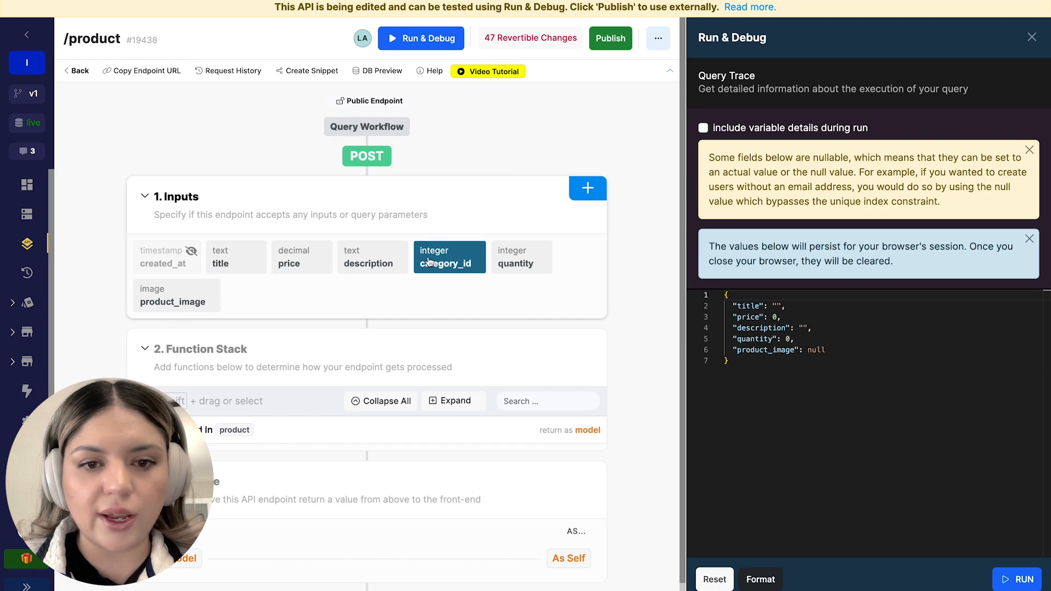
- Hide the category_id input from the API and add a text input named categor_name
left_click(449, 256)
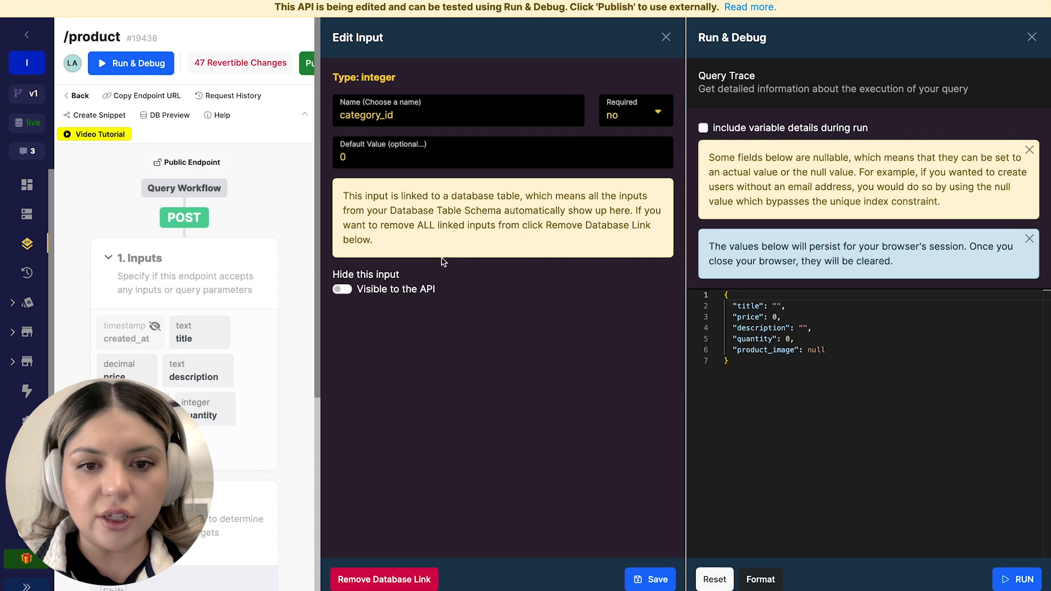
left_click(341, 289)
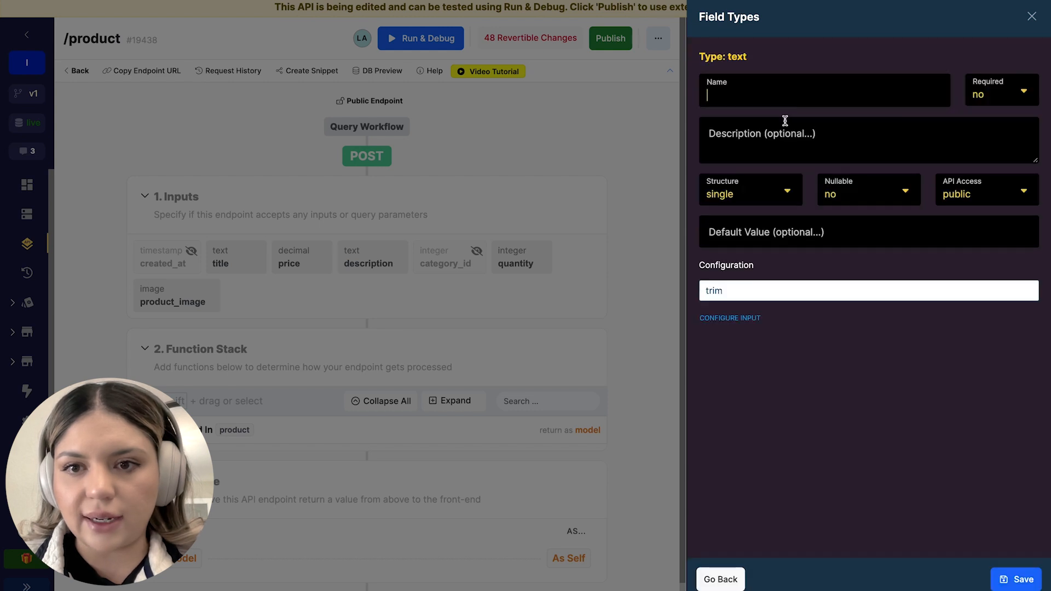
type("category")
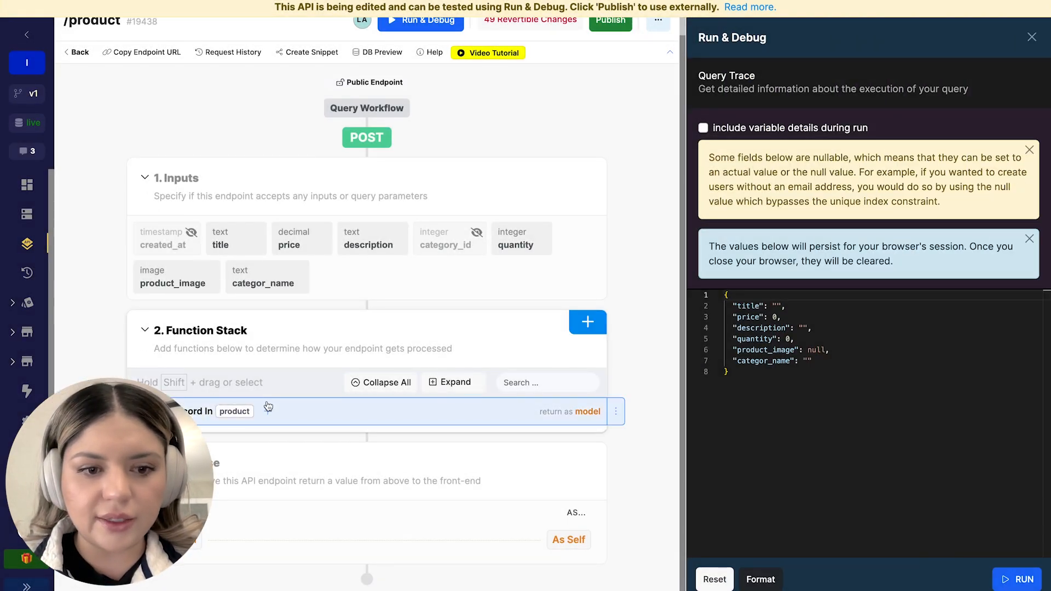
- Add a Get Record step on category matching field category to the categor_name input
left_click(587, 322)
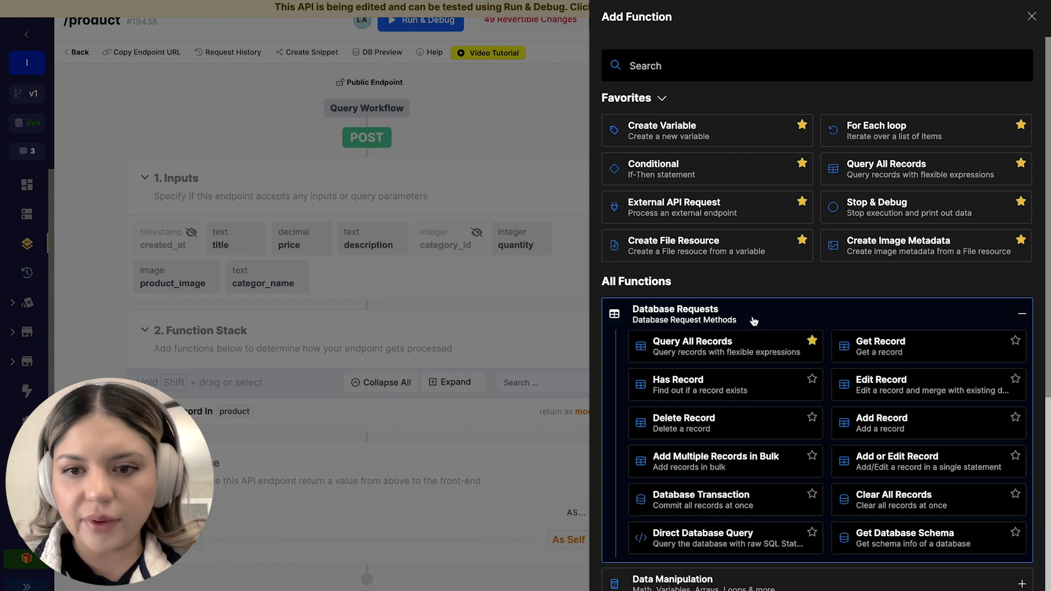
mouse_move(929, 346)
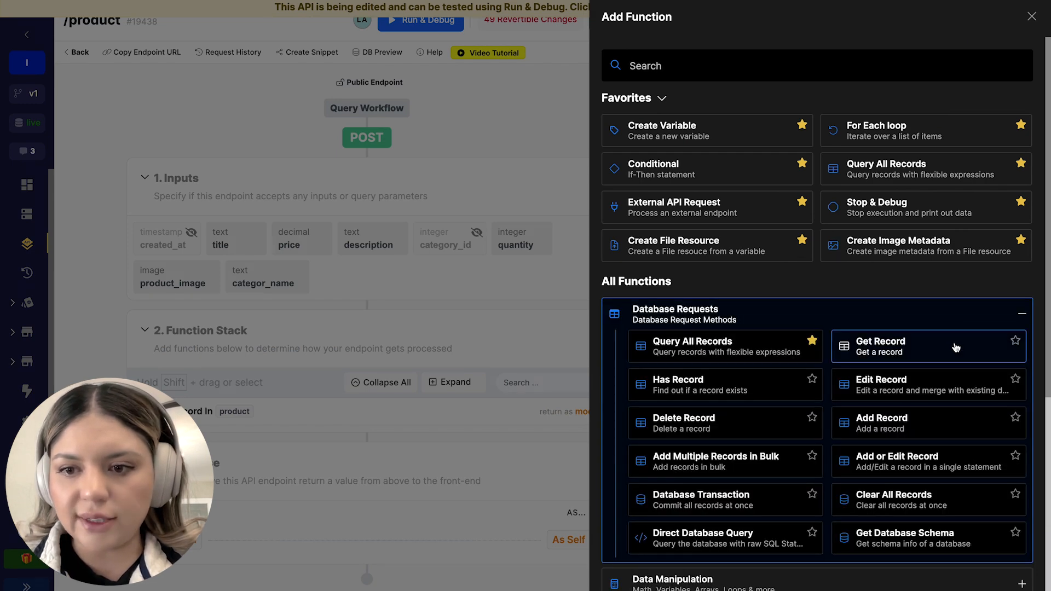
left_click(929, 346)
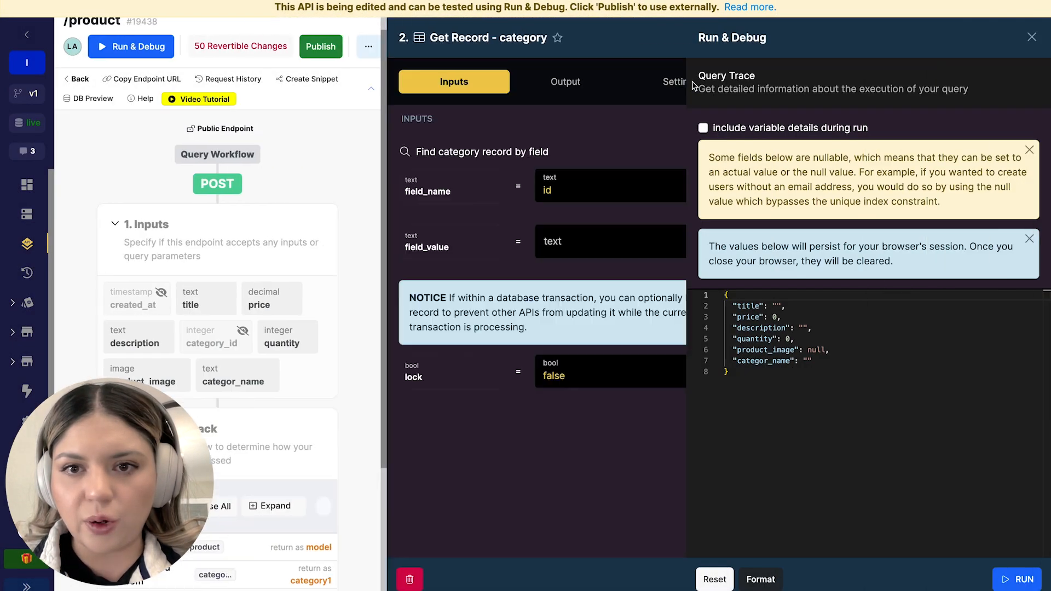
left_click(610, 190)
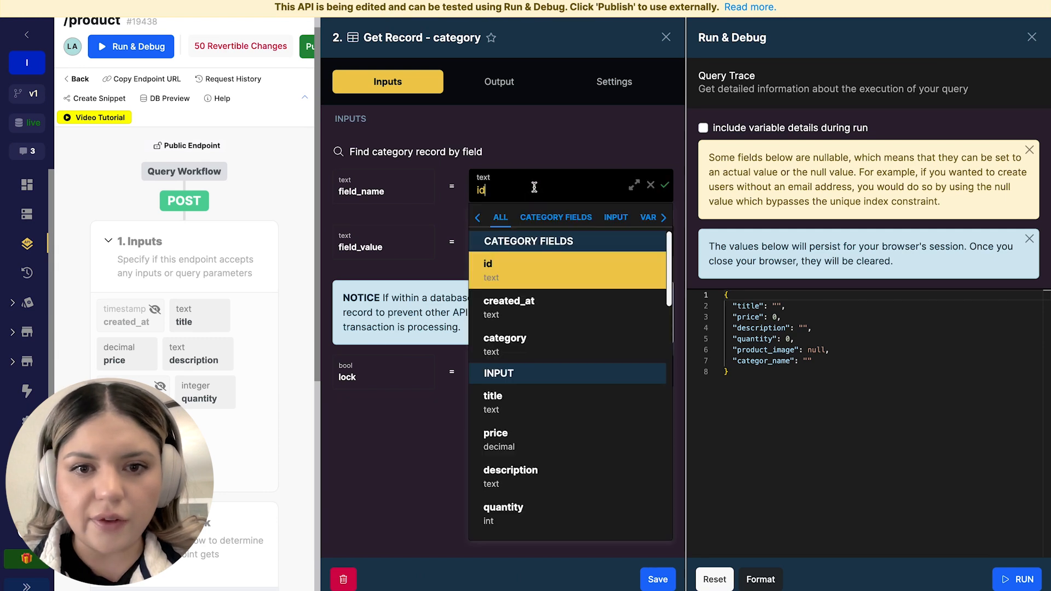
left_click(505, 339)
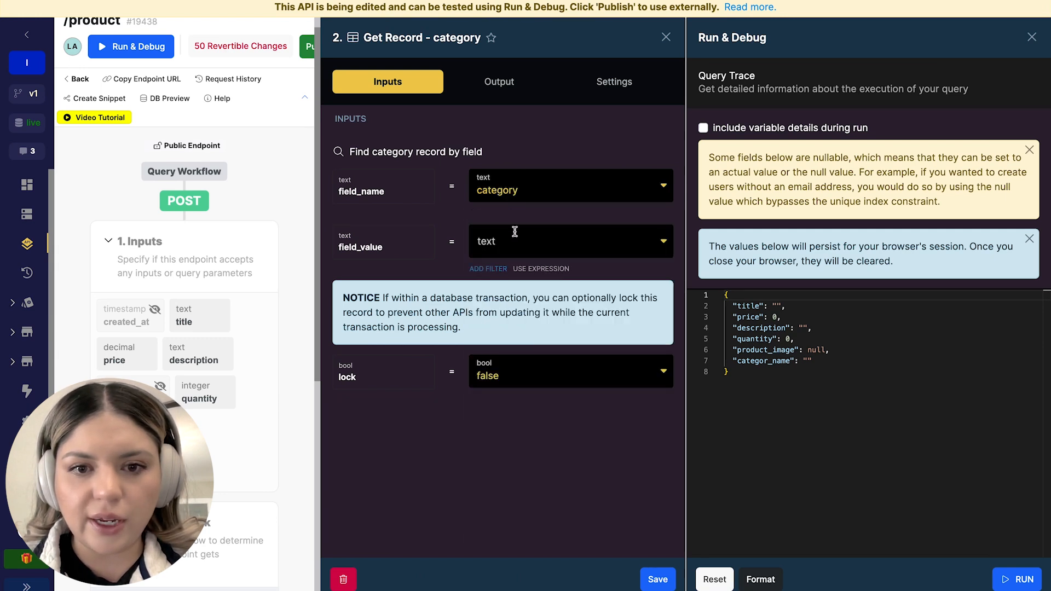
left_click(569, 241)
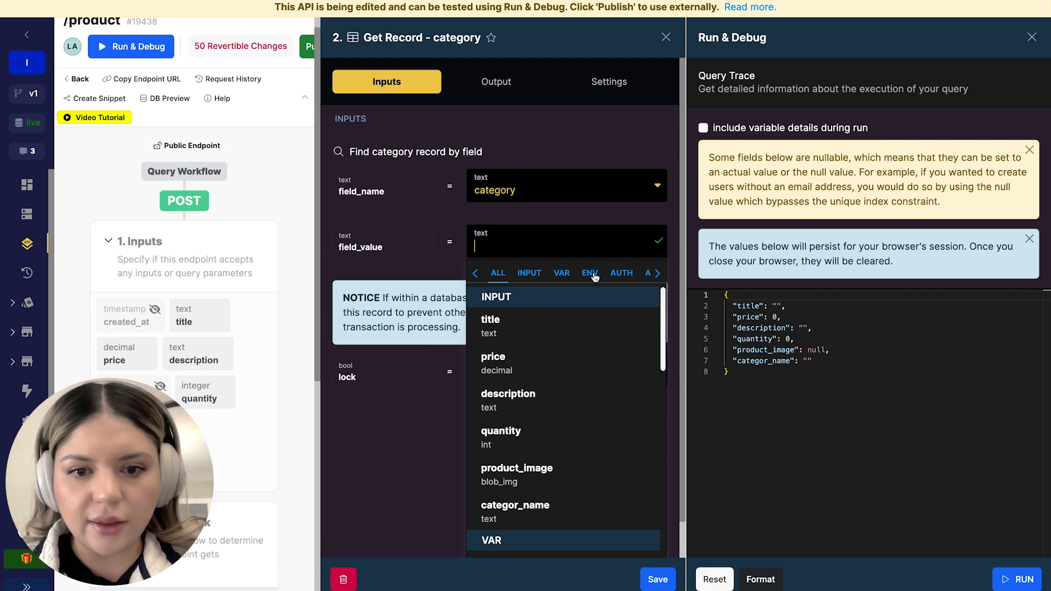
mouse_move(515, 509)
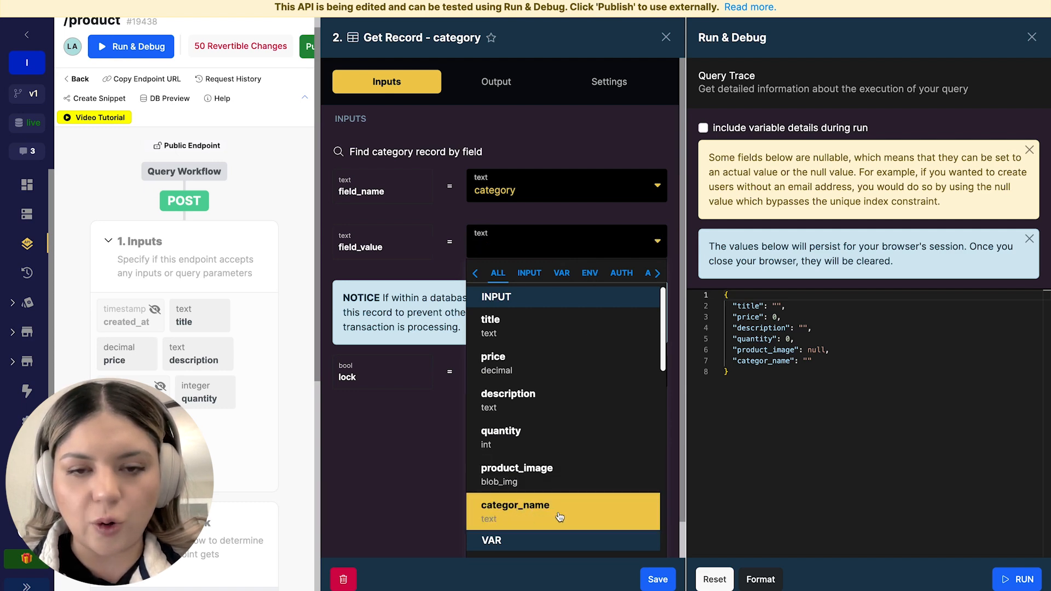
left_click(559, 518)
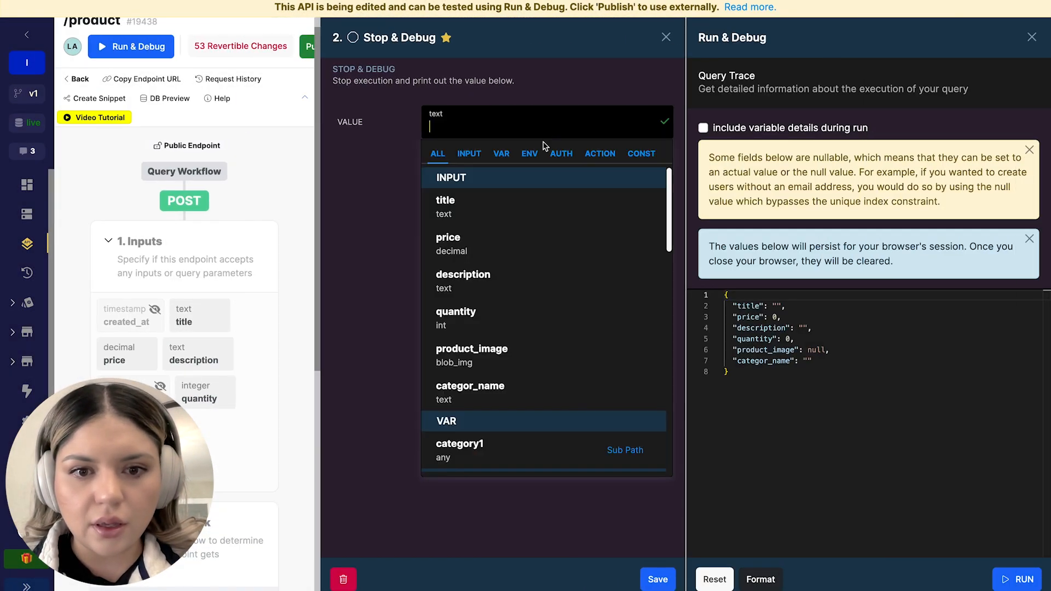
- Set the Stop & Debug value to category1 and the test categor_name to "men's clothing"
left_click(460, 449)
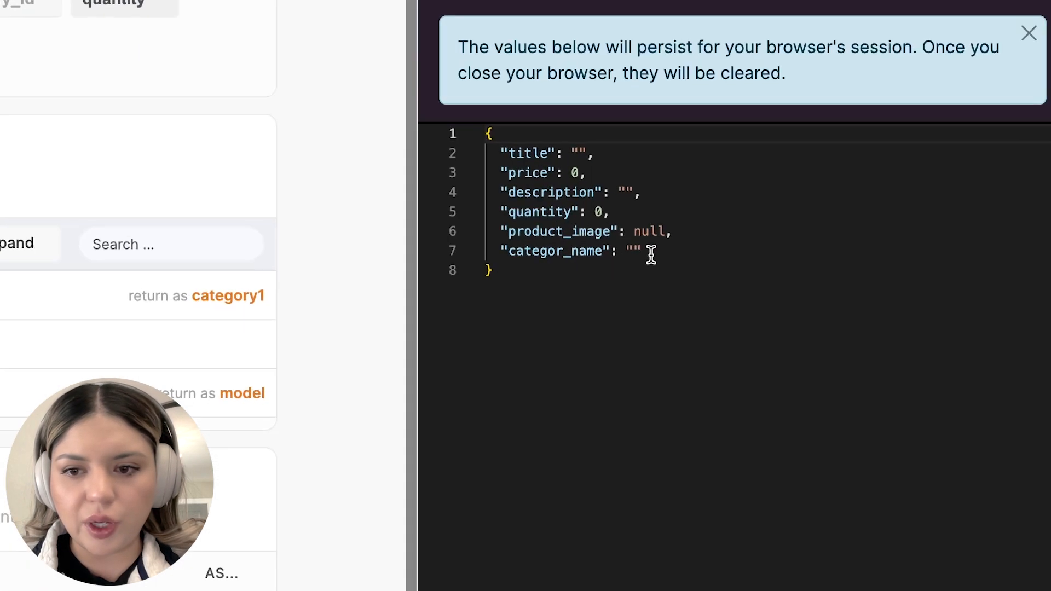
type("m")
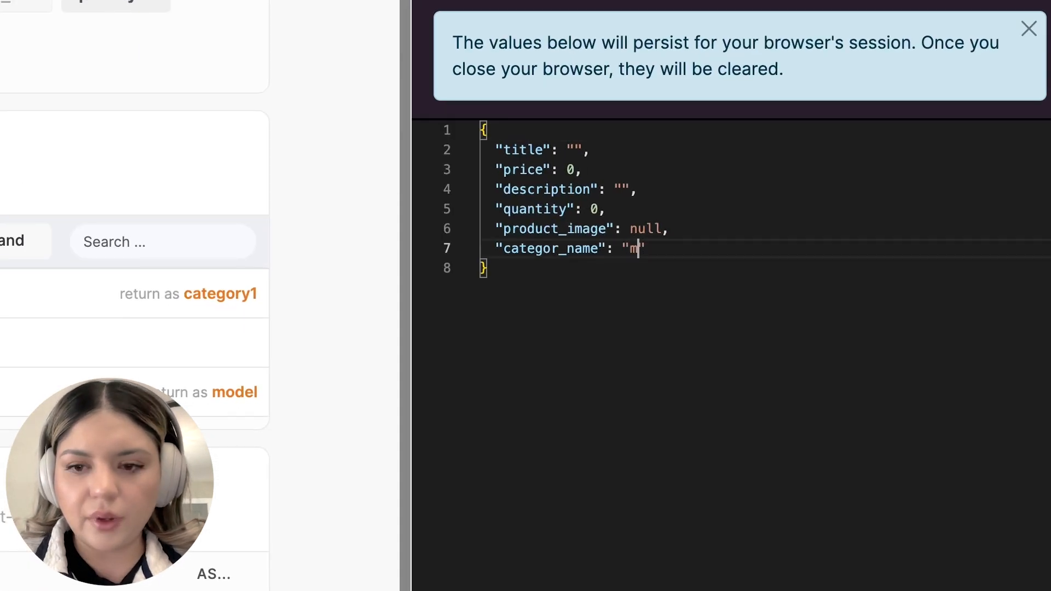
type("en's")
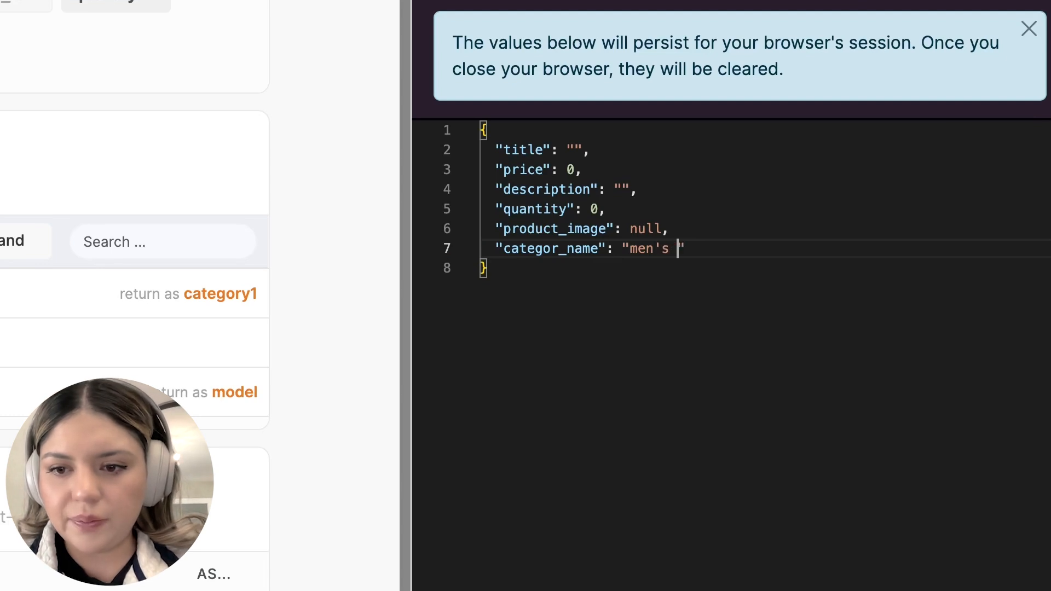
type("clothing")
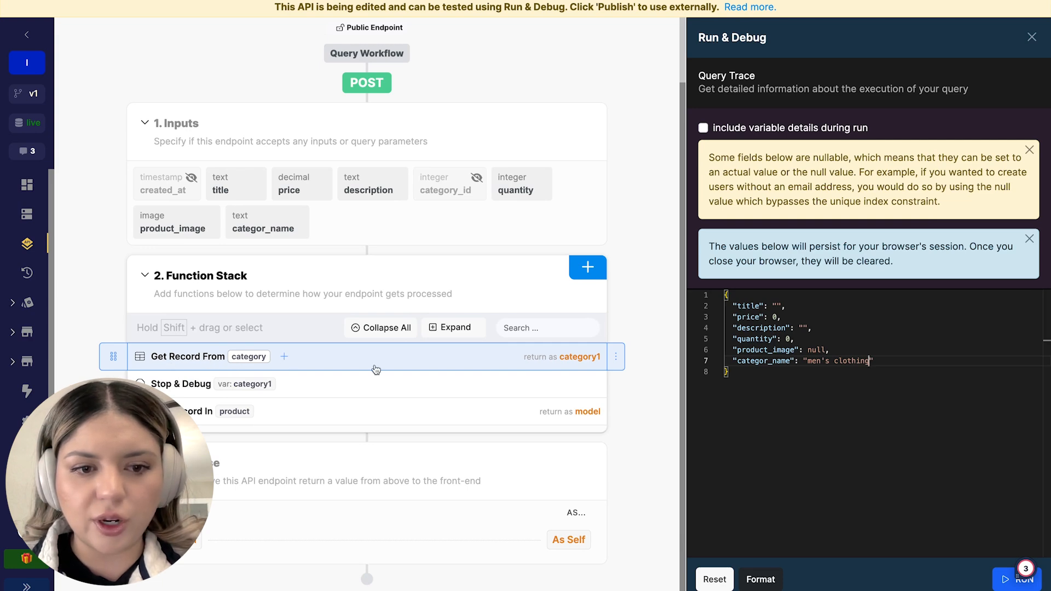
- Run the test to get category id 3, men's clothing, then select the product Add Record step
left_click(1017, 579)
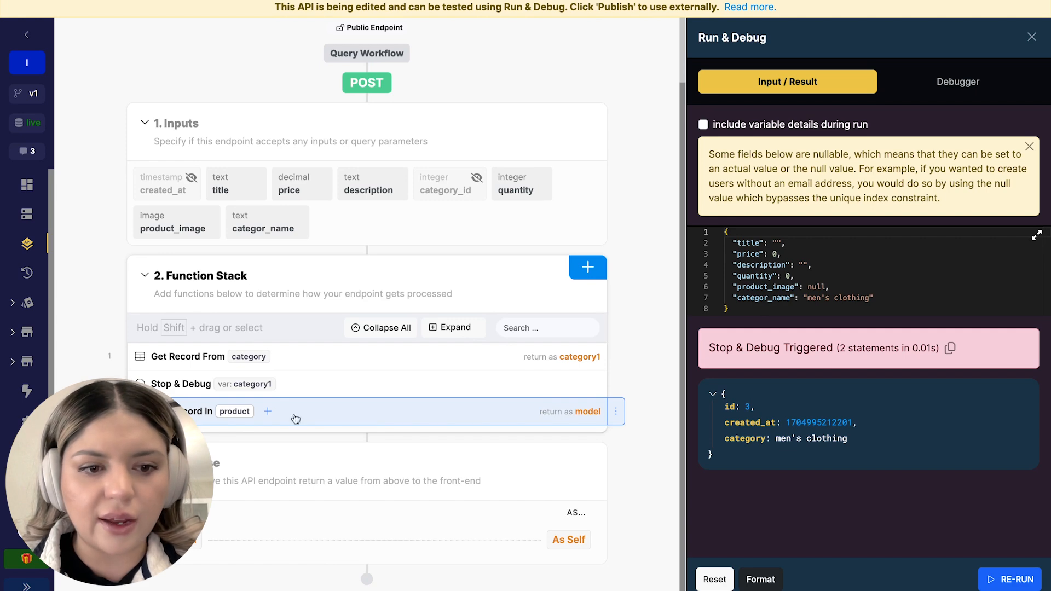
left_click(195, 411)
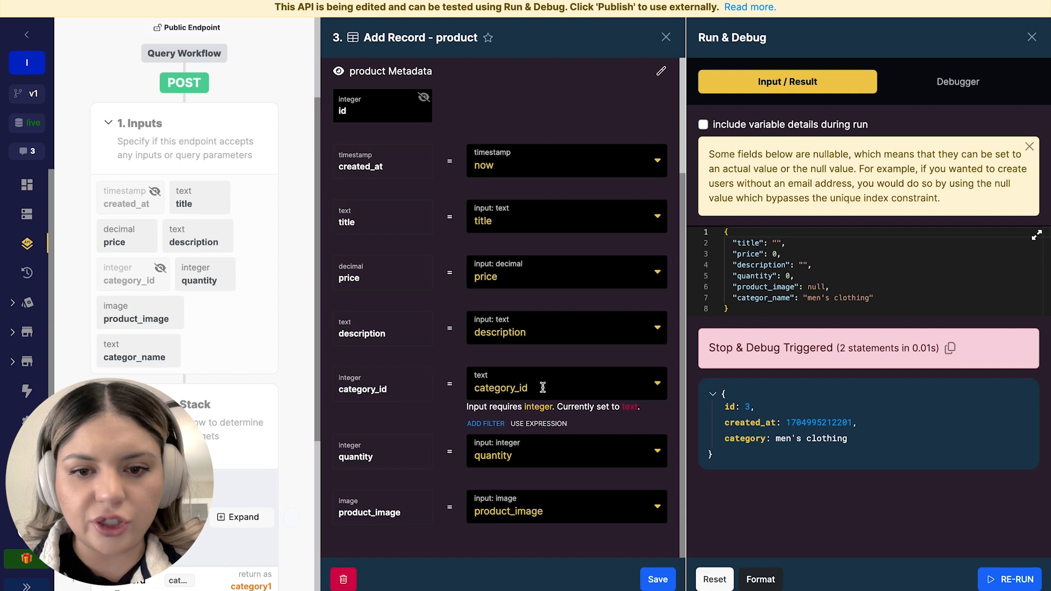
- Map category_id to category1.id, save it, and disable the Stop & Debug step
left_click(565, 388)
type("1.")
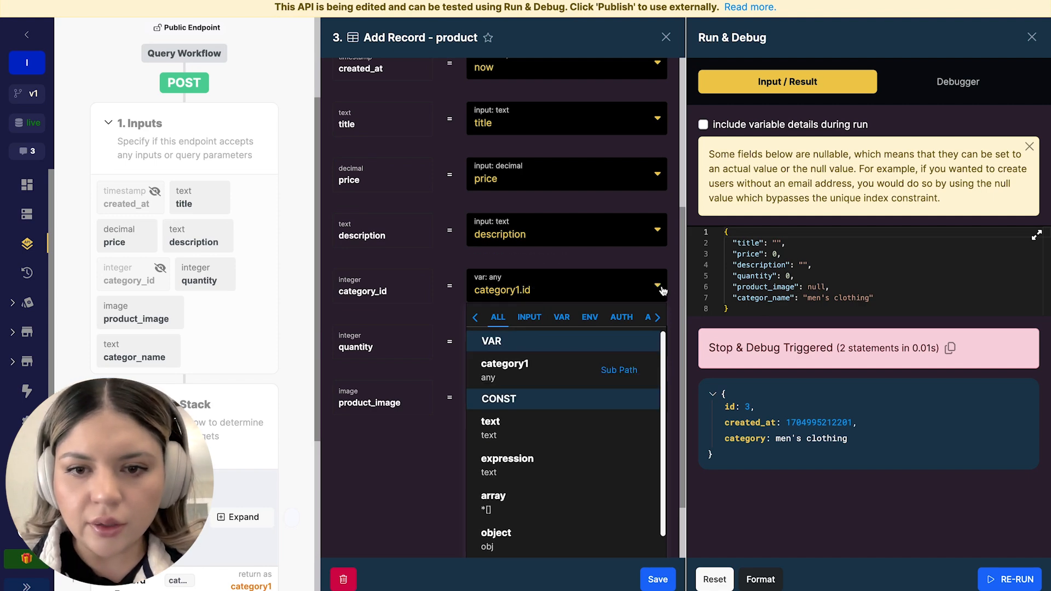
left_click(664, 37)
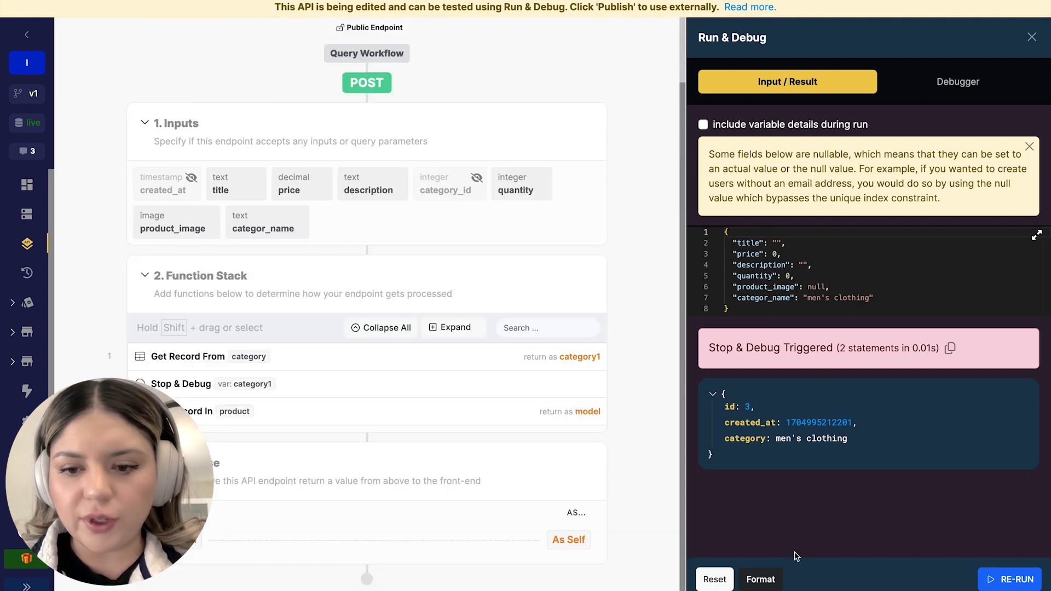
left_click(615, 384)
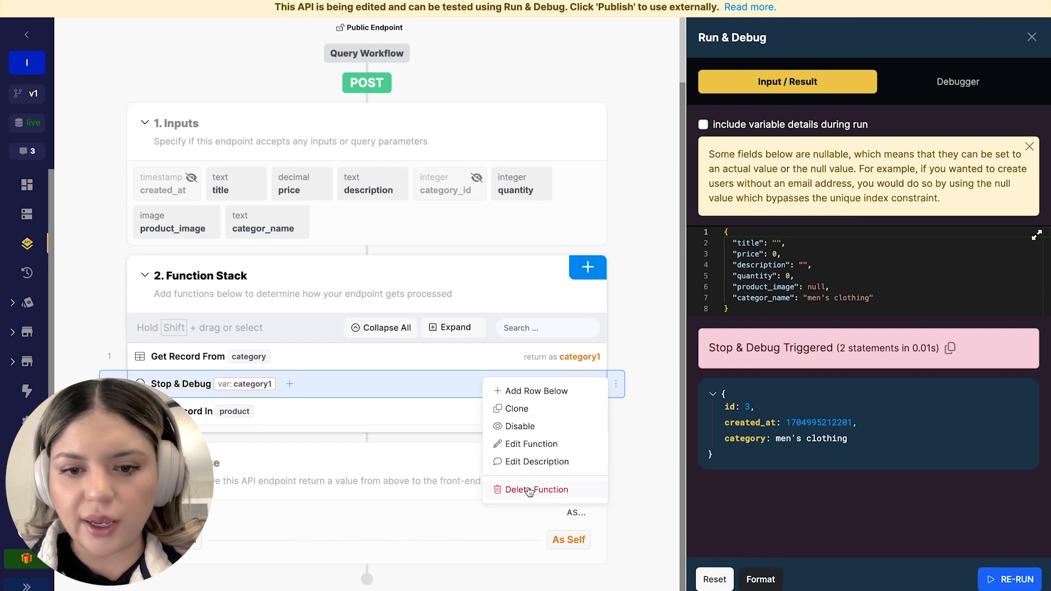
left_click(614, 383)
type("Hat")
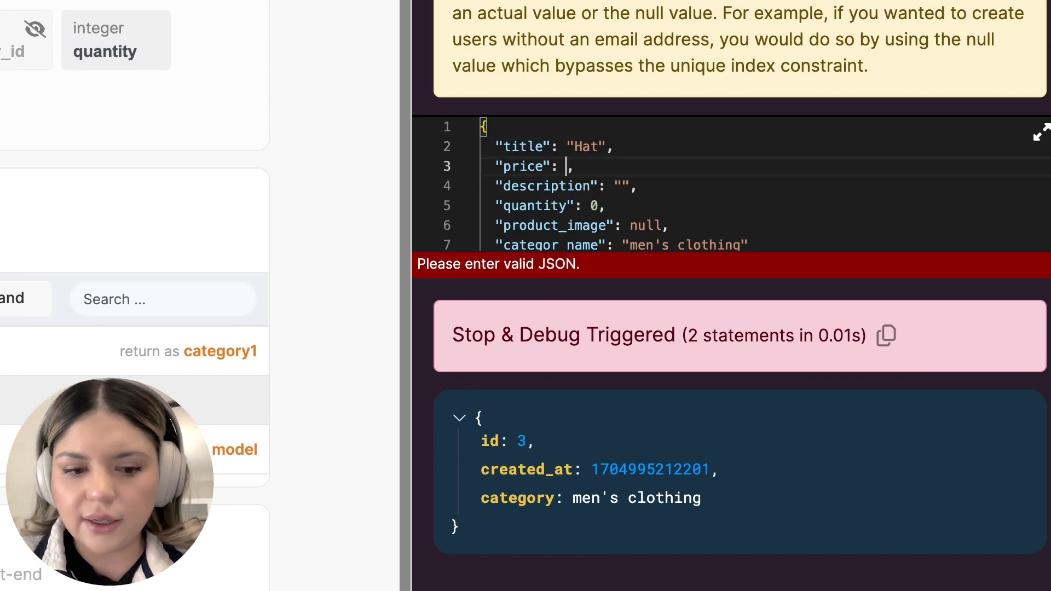
- Re-run the endpoint for Hat at price 12.99, description Cool Hat, quantity 100
type("12.99")
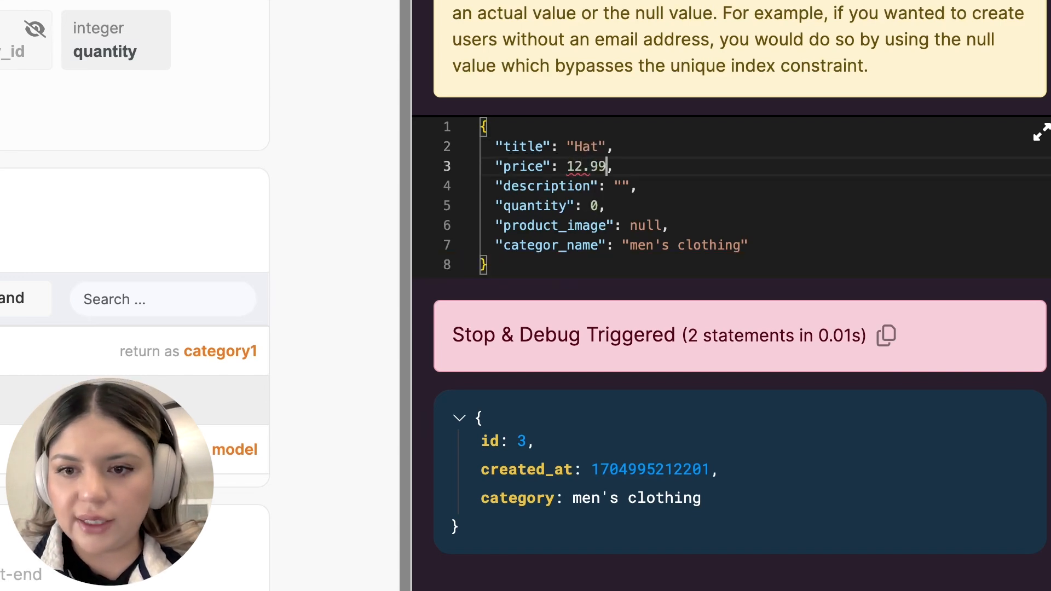
type("Cool Hat")
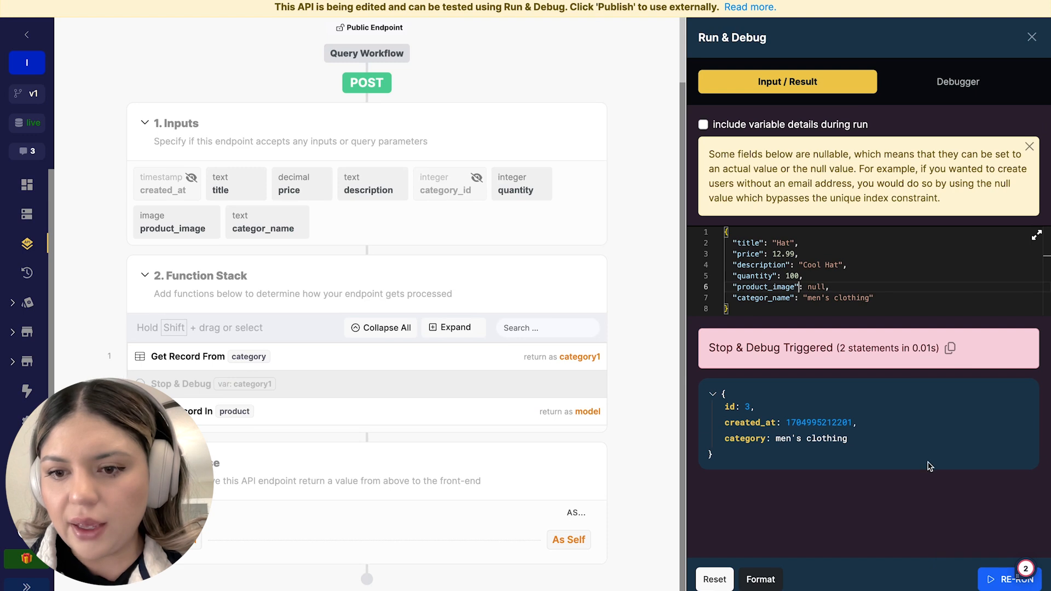
left_click(1014, 579)
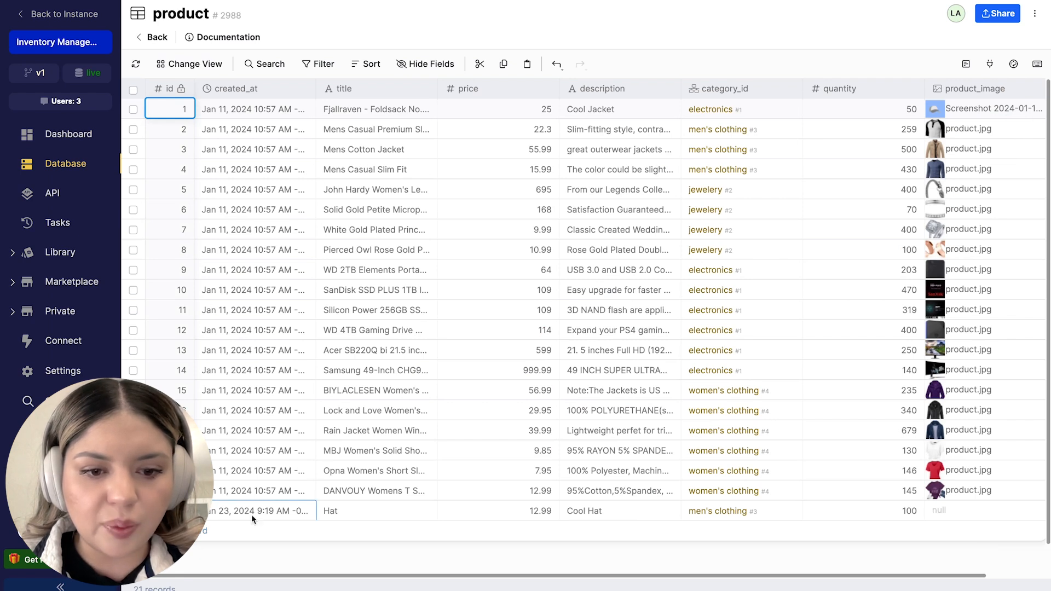
- Check the Hat row's category_id cell reads men's clothing (id 3)
left_click(743, 511)
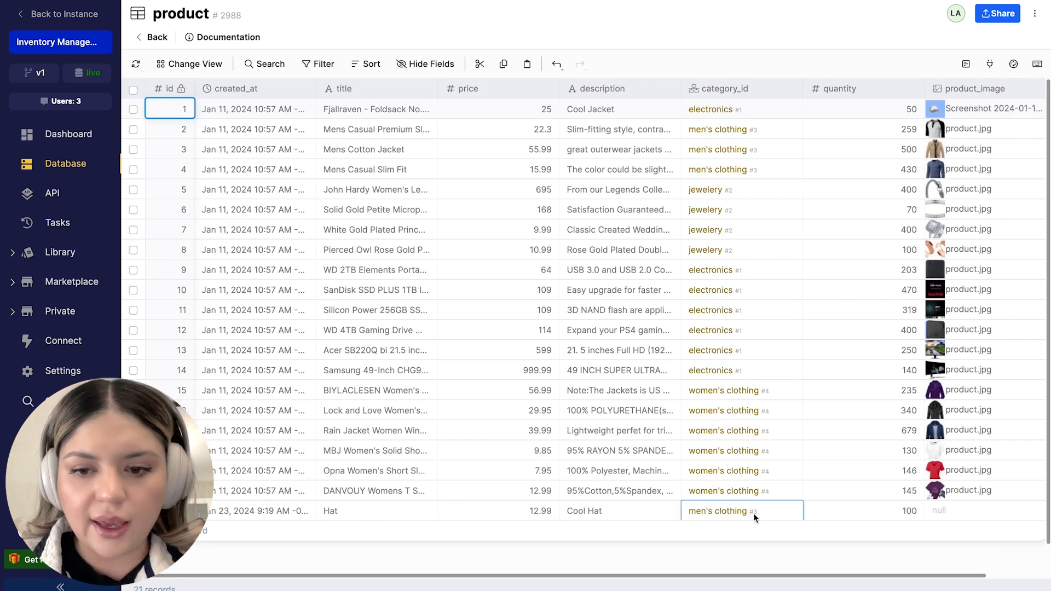